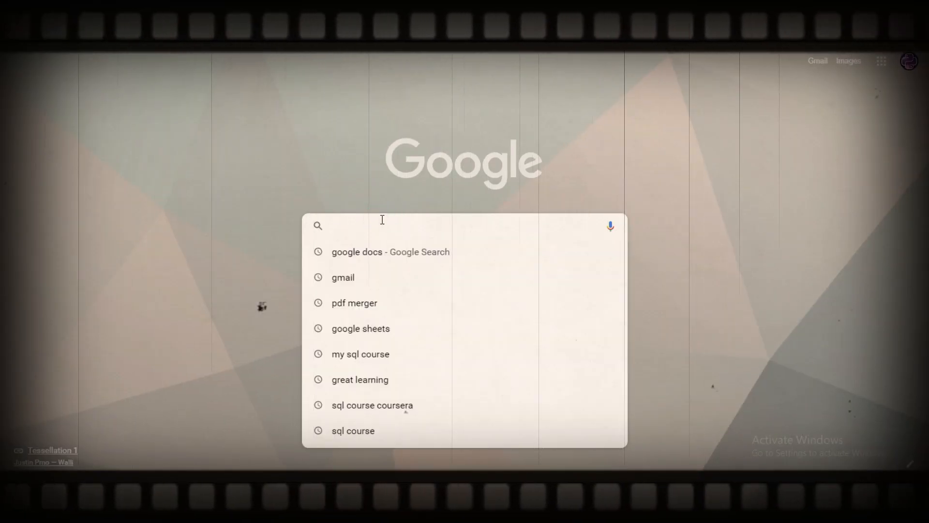
type("kaggle")
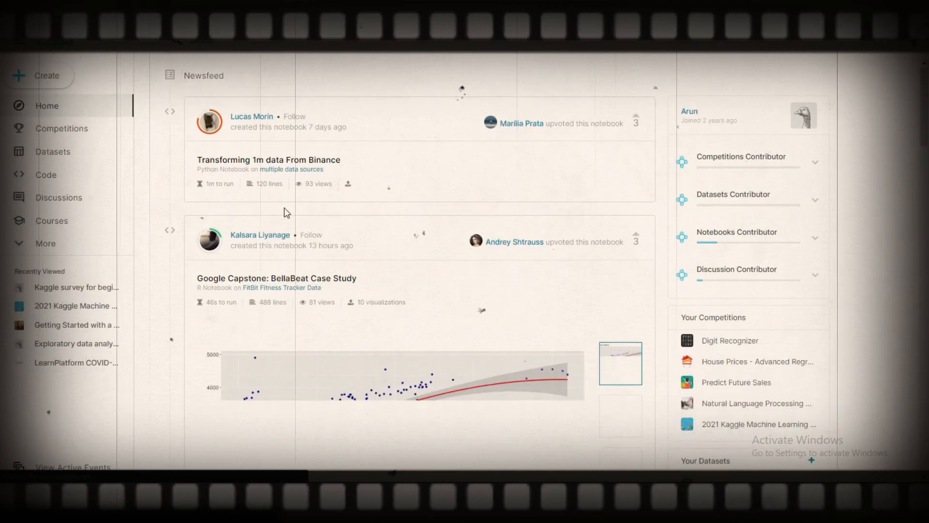
scroll("down", 3)
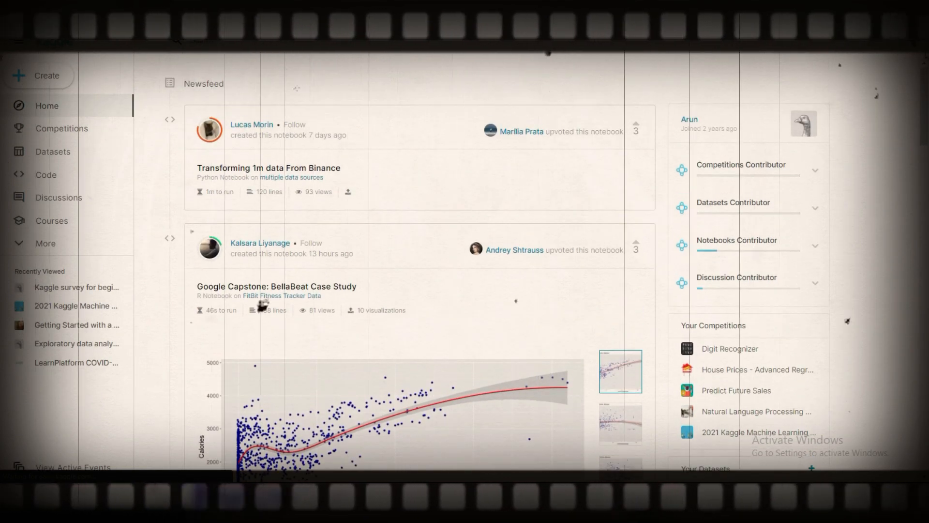